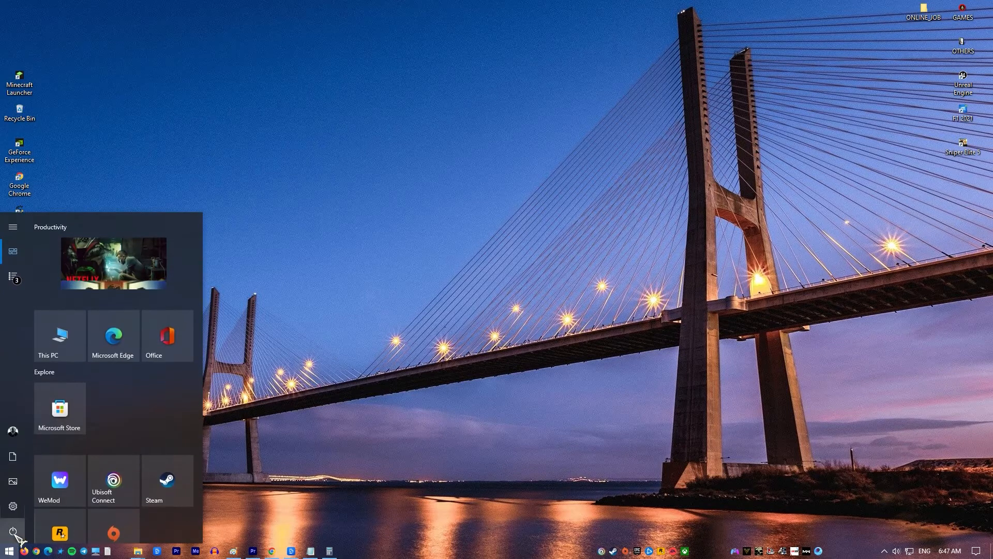
Find the Run tool from Start and enter %appdata% in it
{"action": "left_click", "coordinate": [11, 535]}
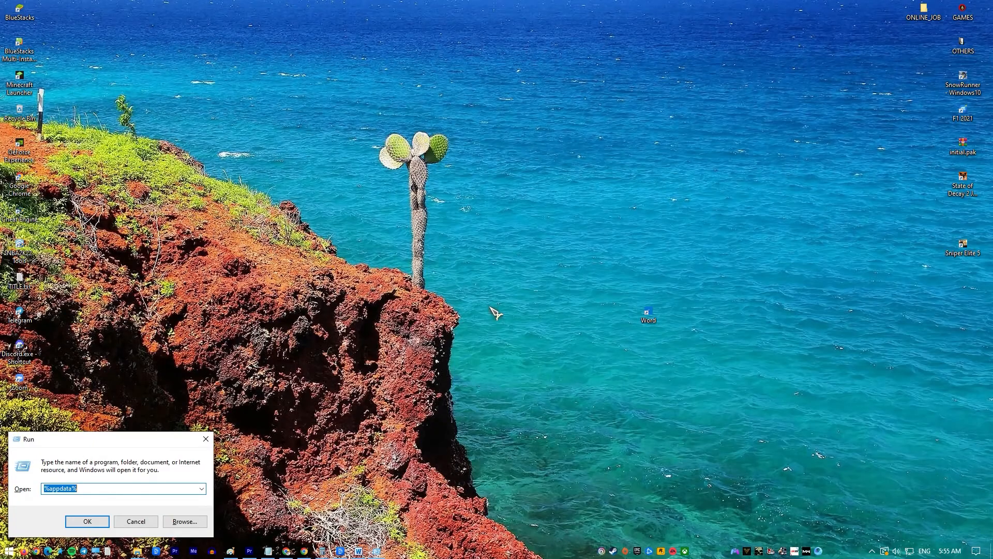
Browse Roaming > Microsoft > Templates and rename Normal.dotm to OldNormal.dotm
{"action": "left_click", "coordinate": [88, 521]}
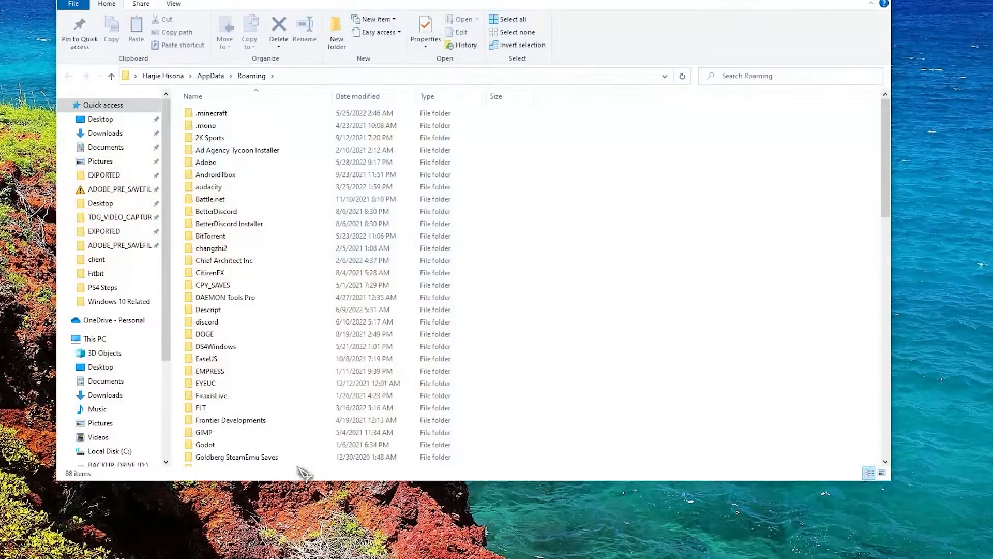
{"action": "scroll", "scroll_direction": "down", "scroll_amount": 3}
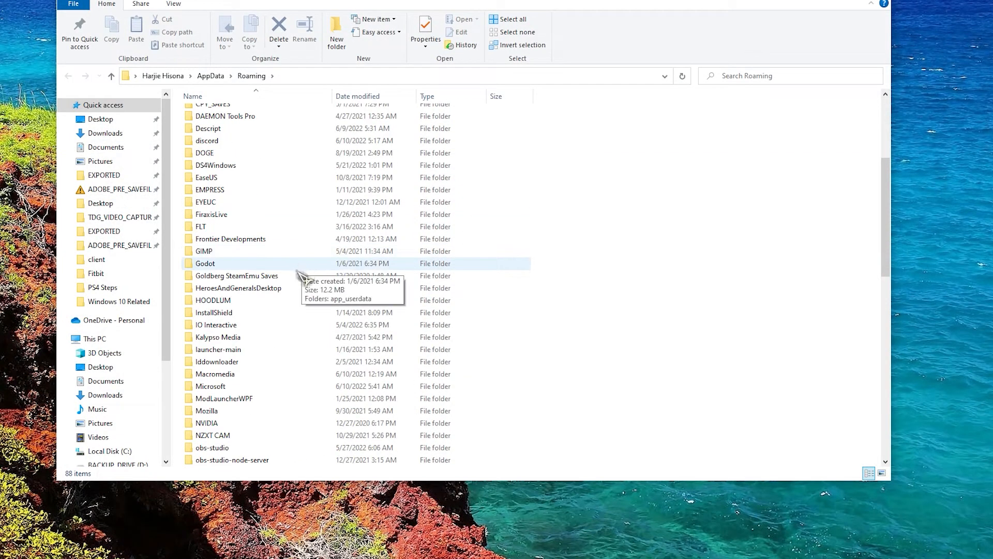
{"action": "scroll", "scroll_direction": "down", "scroll_amount": 3}
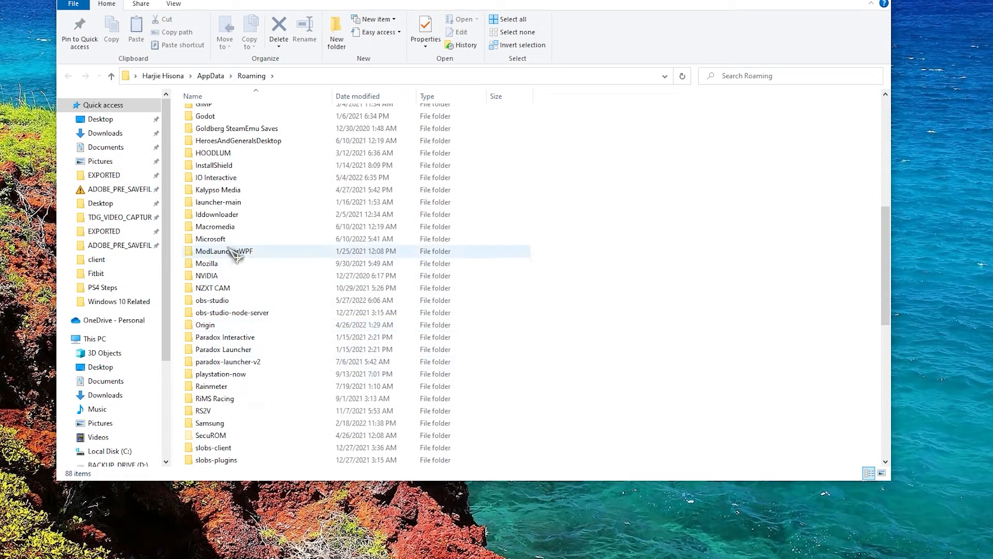
{"action": "double_click", "coordinate": [211, 238]}
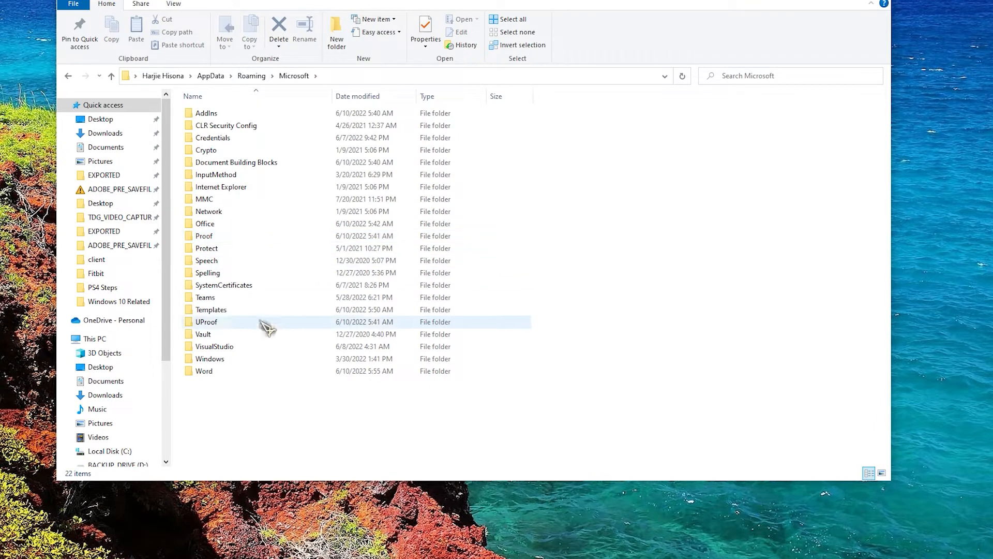
{"action": "mouse_move", "coordinate": [265, 314]}
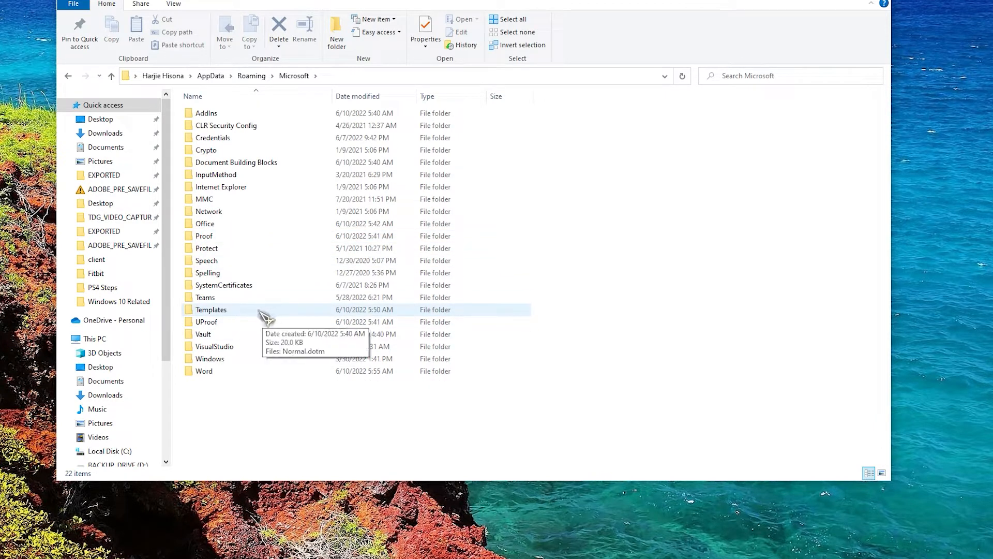
{"action": "double_click", "coordinate": [211, 309]}
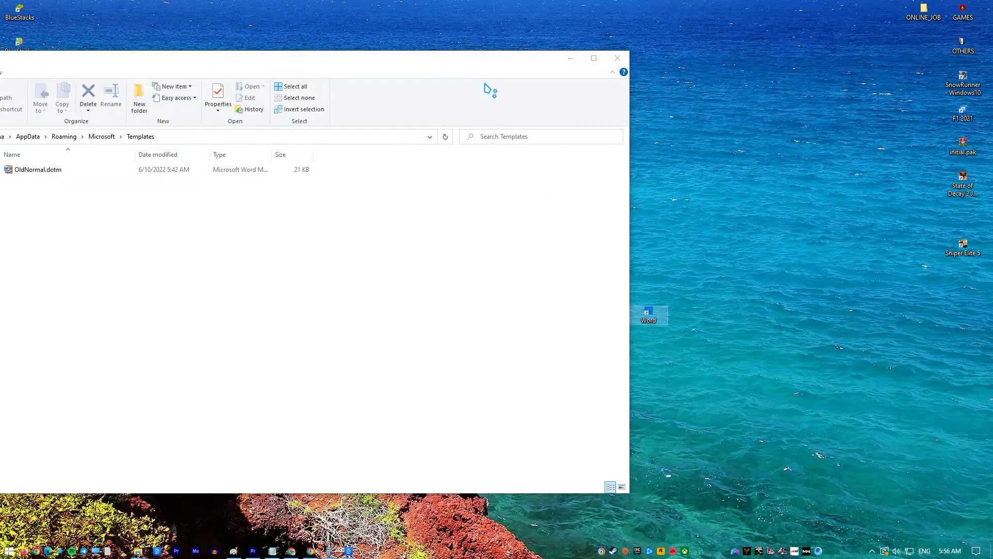
{"action": "double_click", "coordinate": [648, 312]}
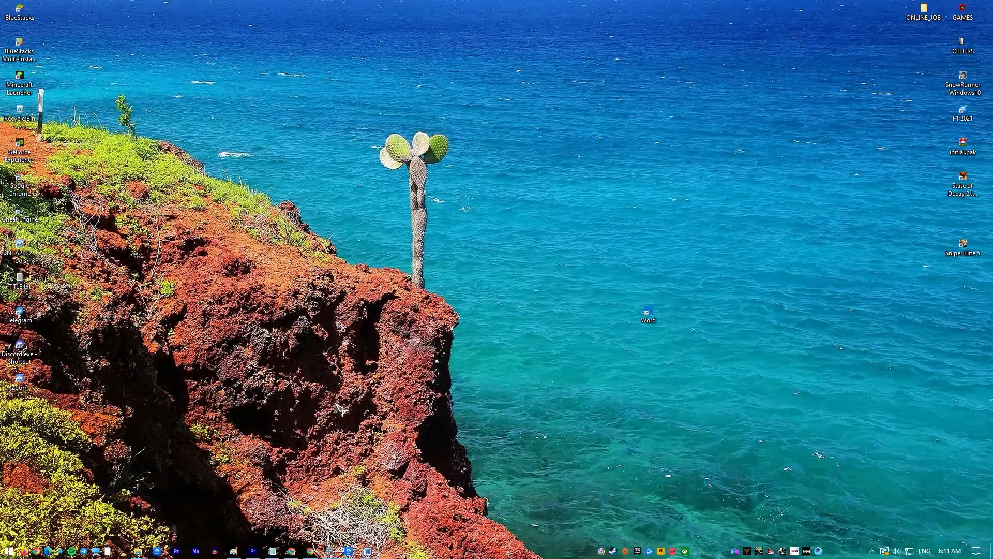
Switch Real-time protection Off in Virus & threat protection settings
{"action": "left_click", "coordinate": [7, 549]}
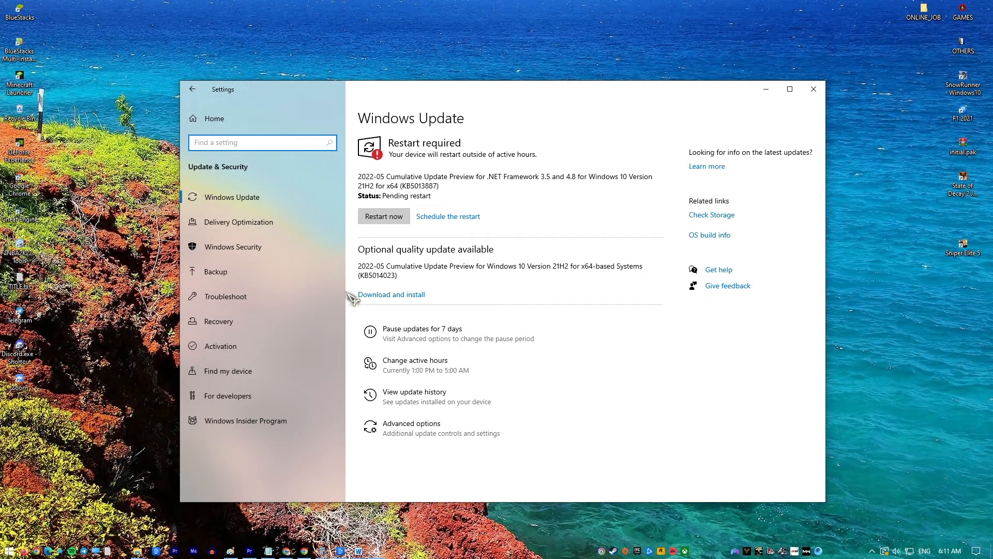
{"action": "mouse_move", "coordinate": [333, 299]}
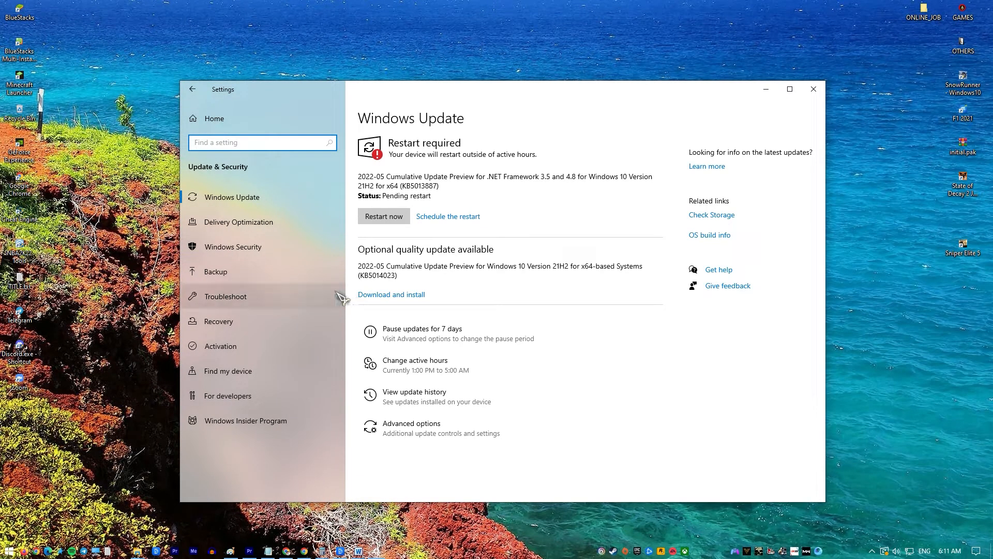
{"action": "left_click", "coordinate": [233, 246]}
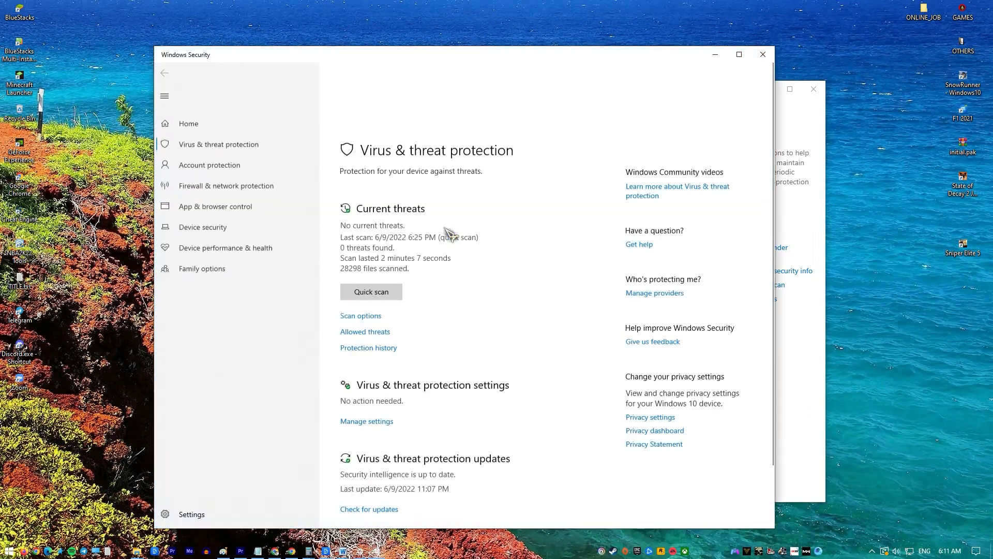
{"action": "scroll", "scroll_direction": "down", "scroll_amount": 3}
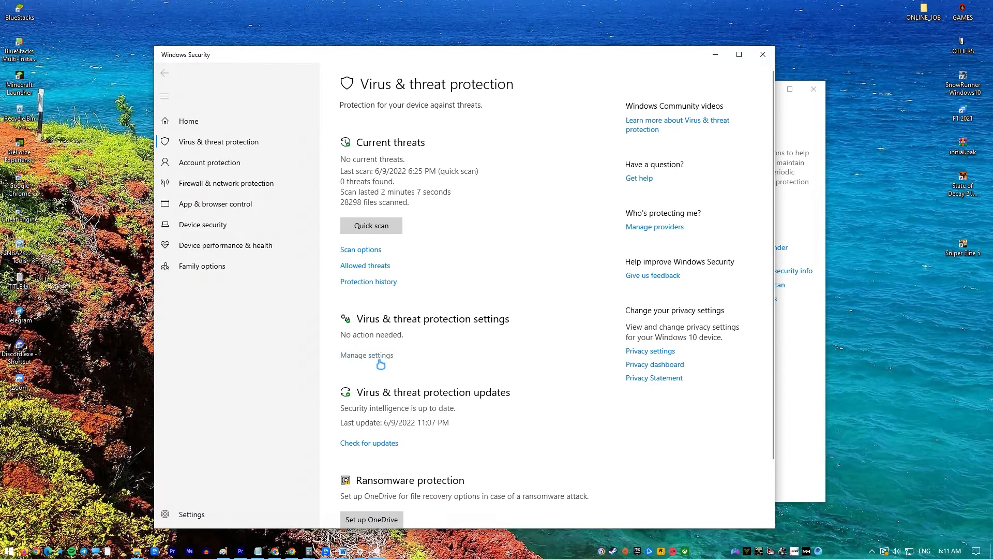
{"action": "left_click", "coordinate": [366, 355]}
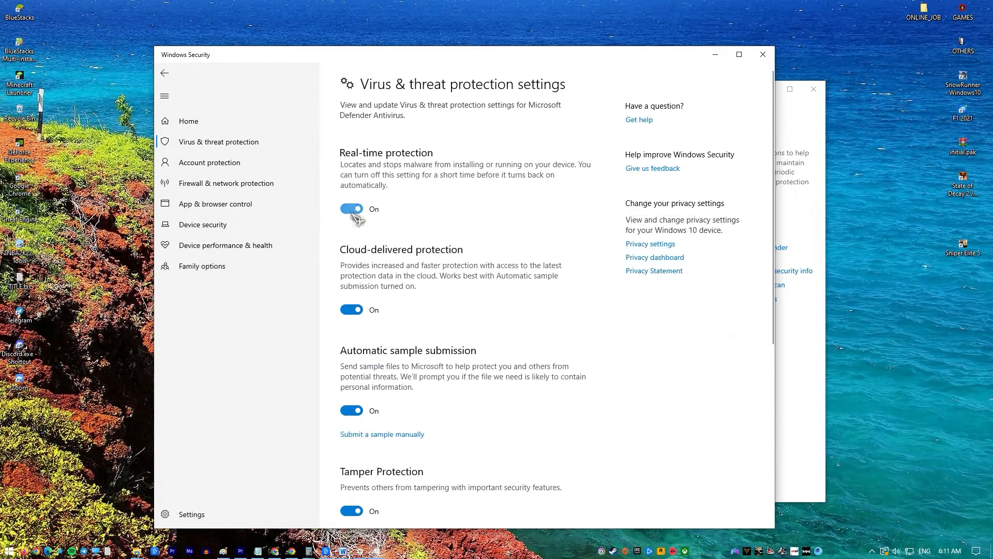
{"action": "left_click", "coordinate": [351, 209]}
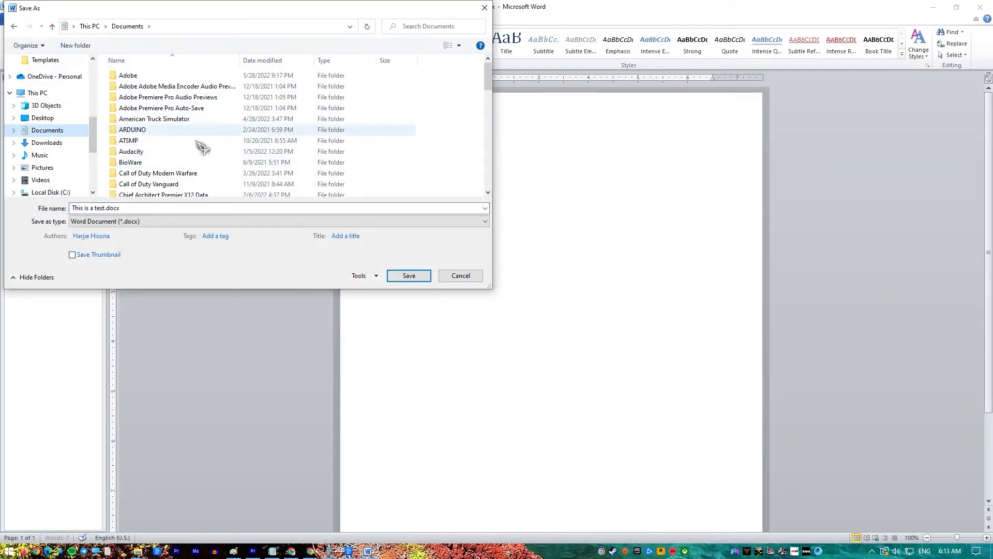
Attempt to save This is a test.docx to the Documents folder
{"action": "left_click", "coordinate": [95, 208]}
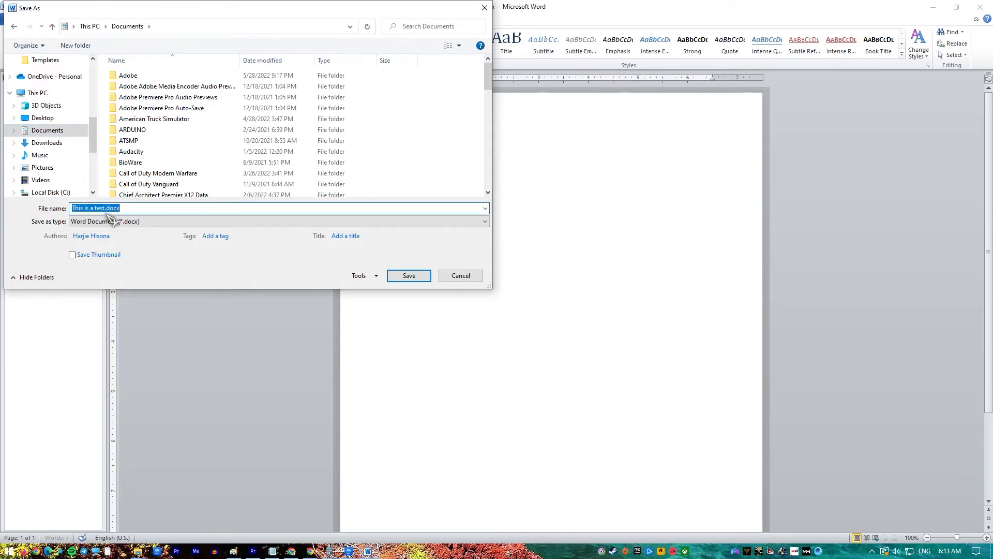
{"action": "left_click", "coordinate": [409, 275]}
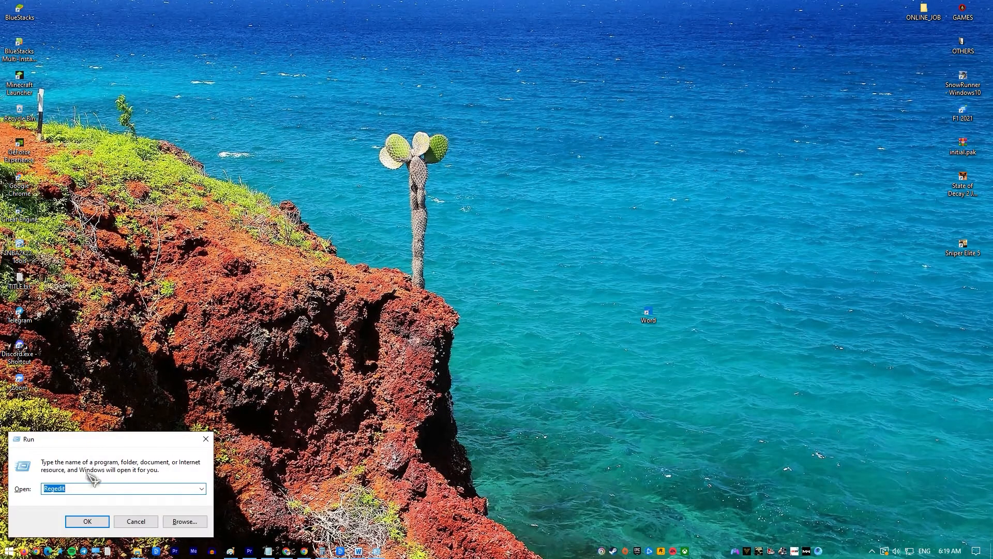
Launch Registry Editor with admin consent and expand HKEY_CURRENT_USER\Software\Microsoft\Office\14.0
{"action": "left_click", "coordinate": [87, 520]}
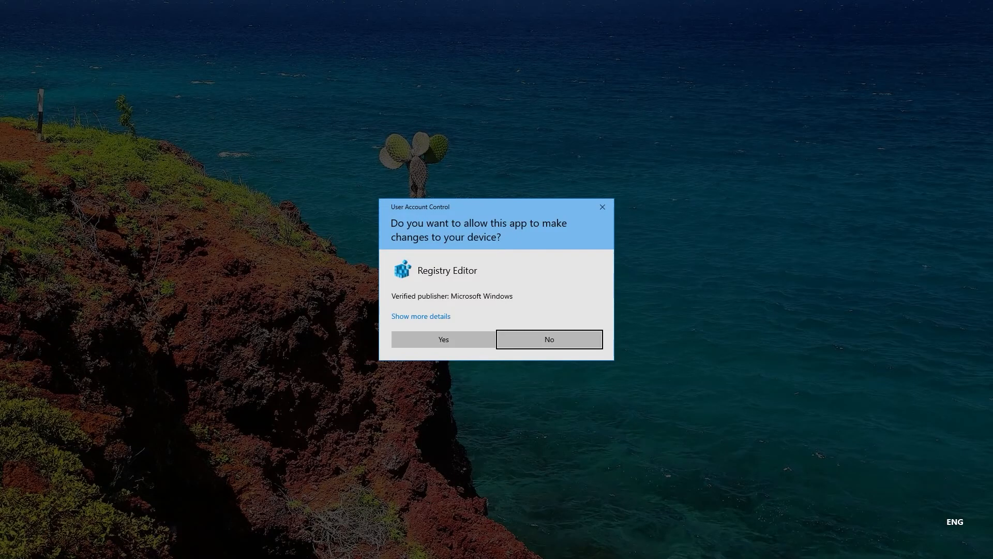
{"action": "left_click", "coordinate": [442, 339]}
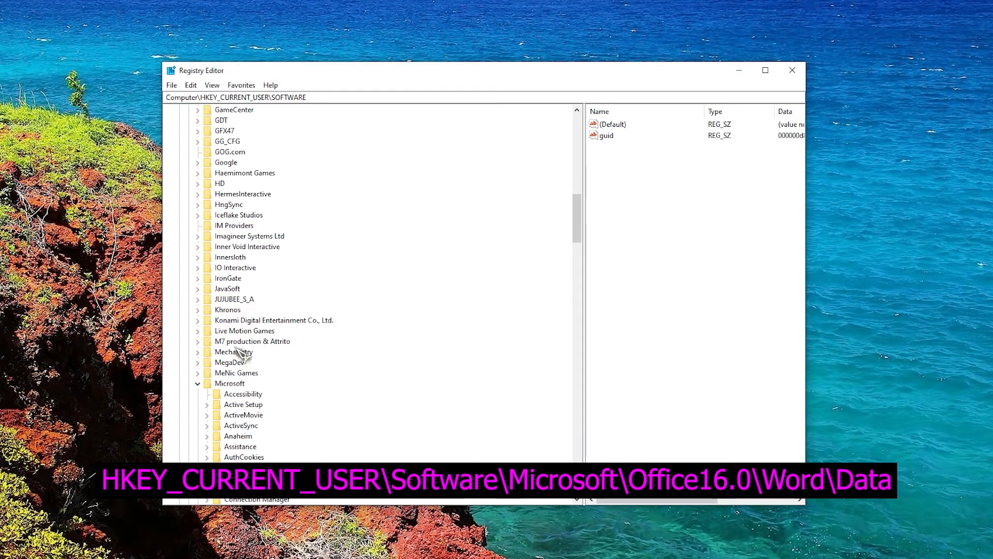
{"action": "scroll", "scroll_direction": "down", "scroll_amount": 3}
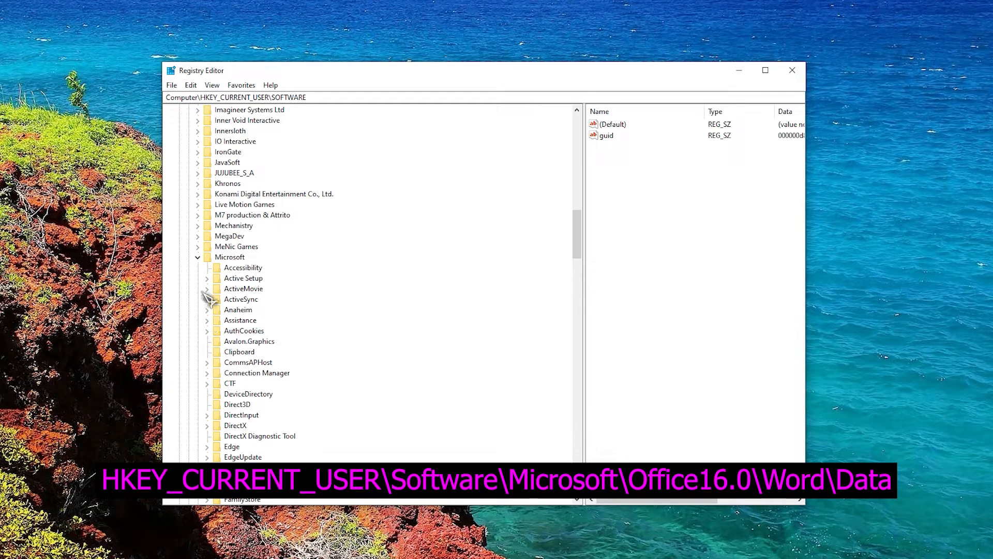
{"action": "left_click", "coordinate": [199, 256]}
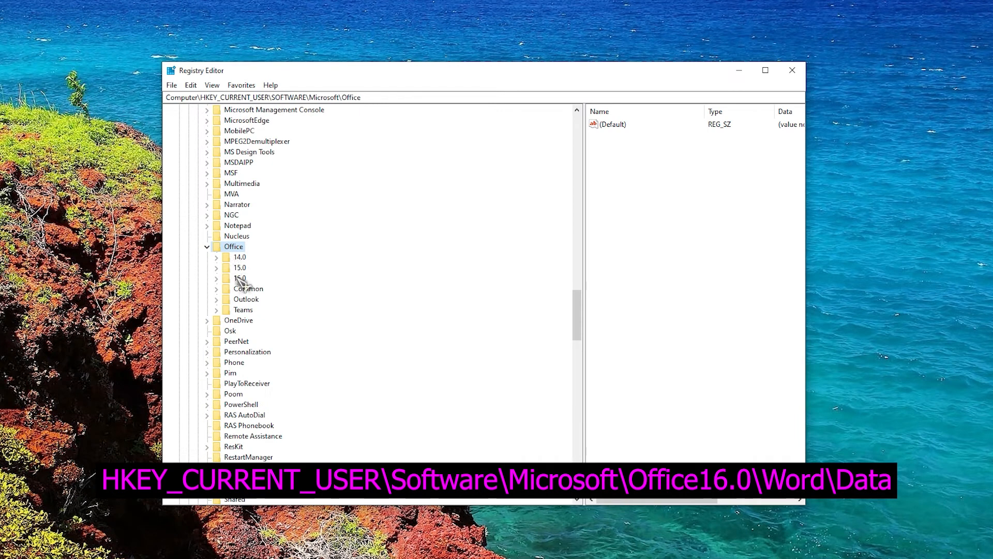
{"action": "left_click", "coordinate": [238, 256]}
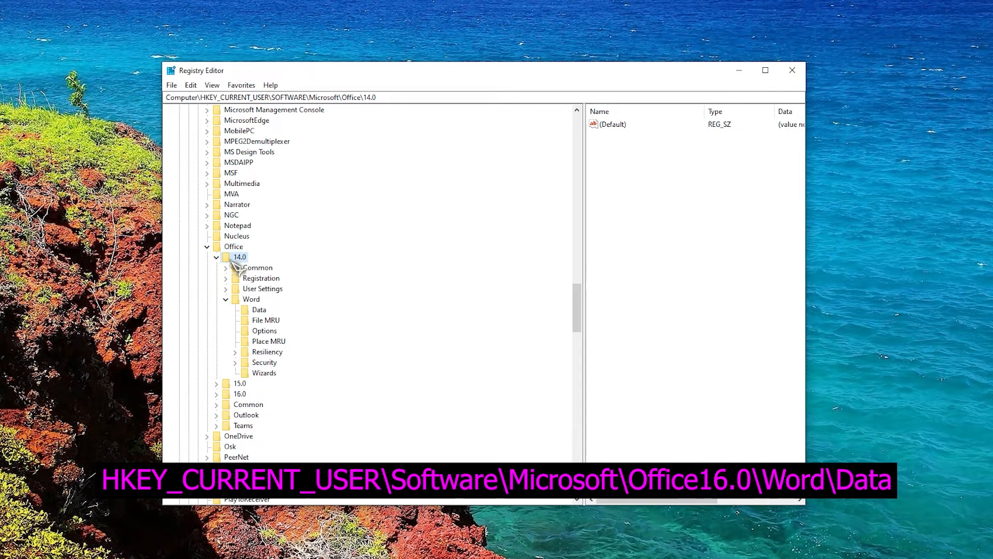
{"action": "mouse_move", "coordinate": [238, 313]}
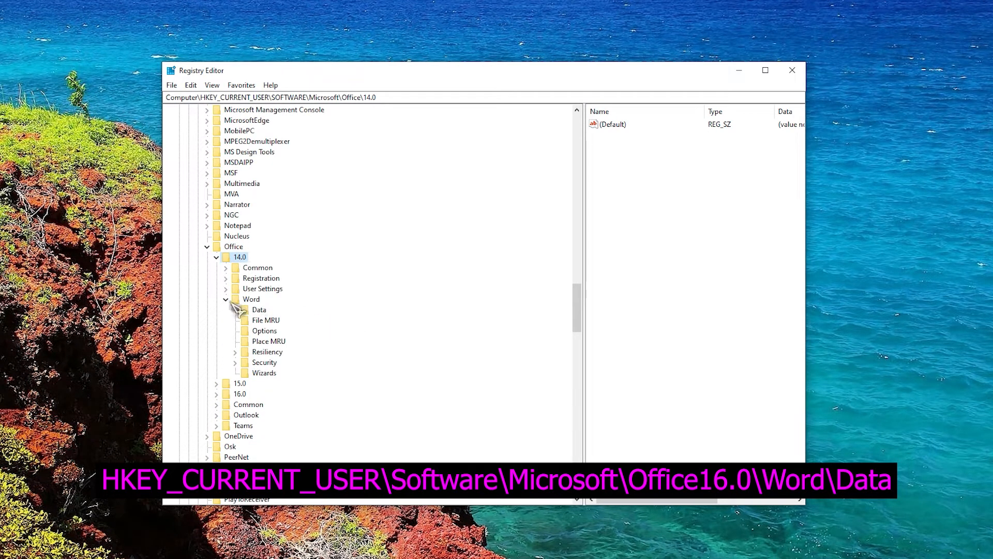
Expand the Word key under 14.0 and select its Data subkey
{"action": "left_click", "coordinate": [234, 298]}
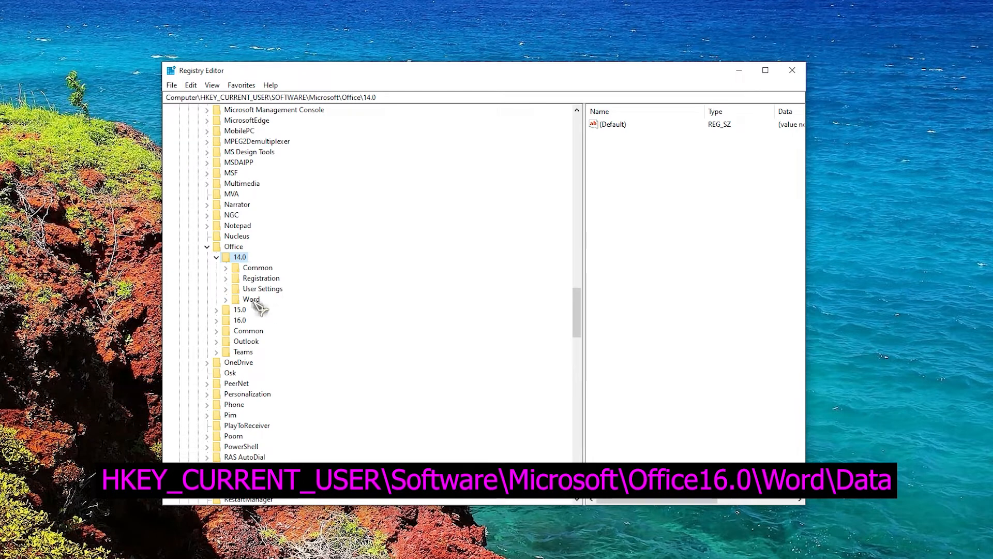
{"action": "left_click", "coordinate": [251, 299]}
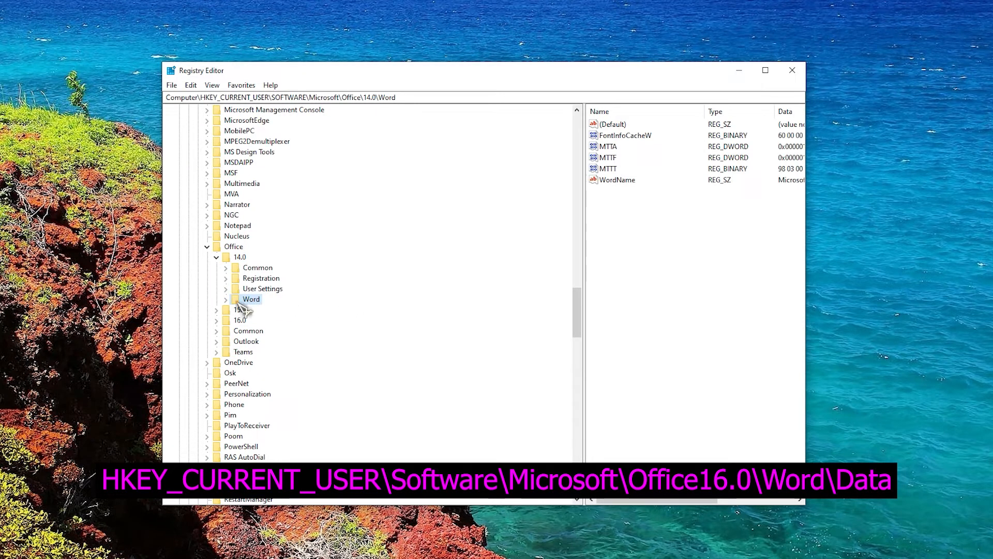
{"action": "left_click", "coordinate": [232, 299]}
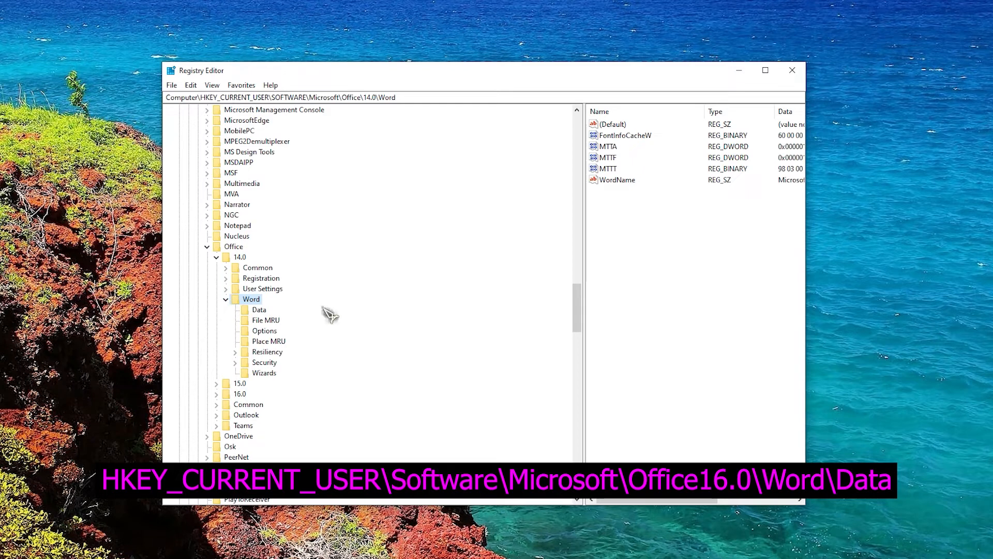
{"action": "left_click", "coordinate": [258, 309]}
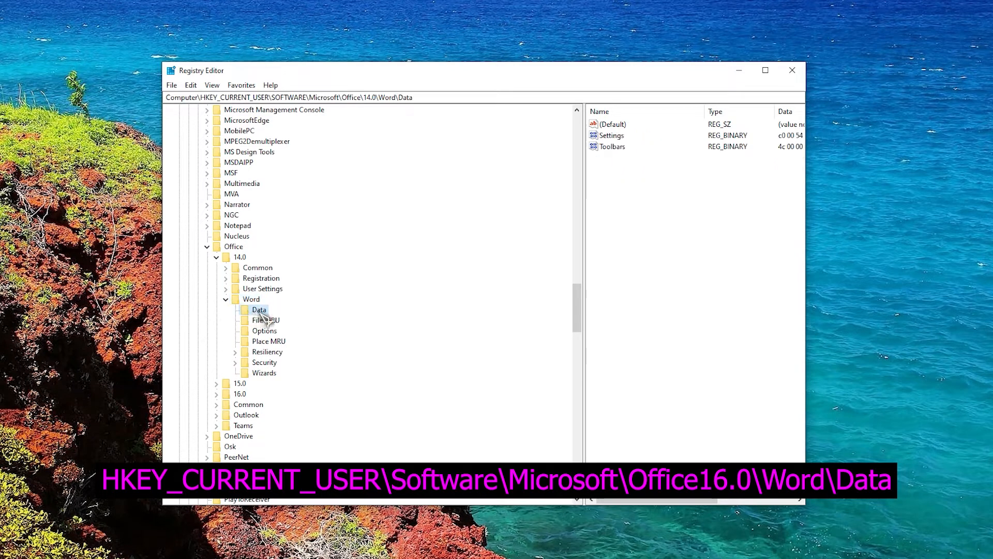
Export the Data key to backup.reg, replacing the existing file
{"action": "right_click", "coordinate": [259, 309]}
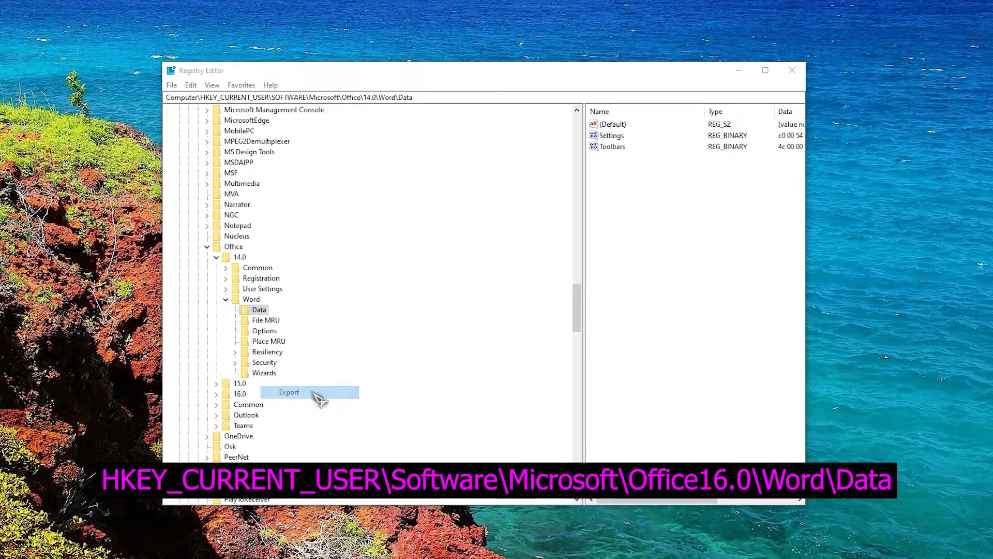
{"action": "left_click", "coordinate": [289, 392]}
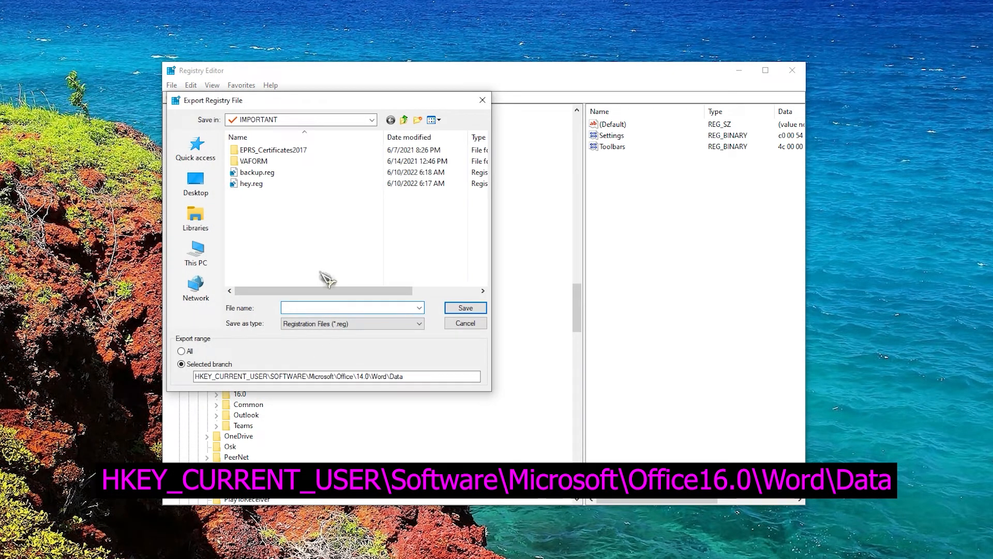
{"action": "type", "text": "back"}
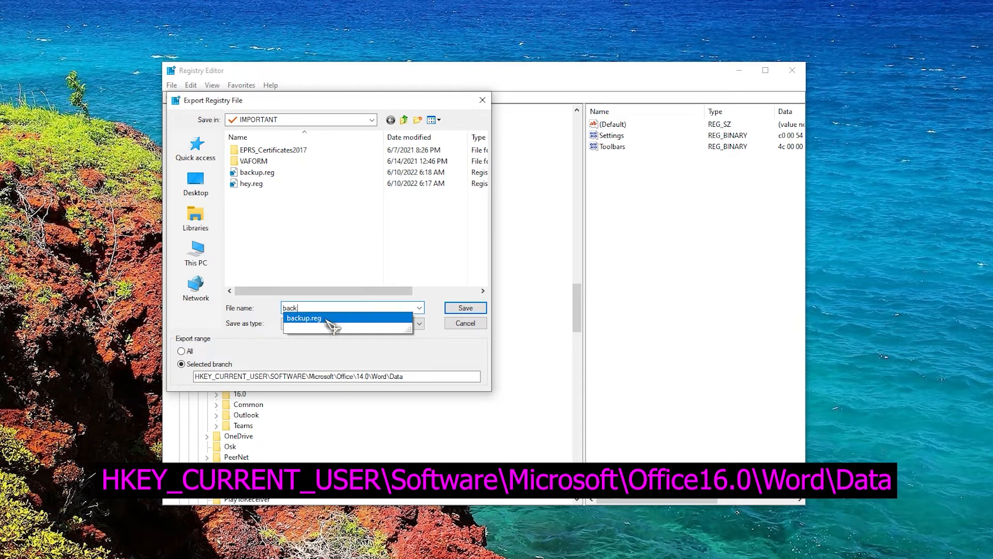
{"action": "left_click", "coordinate": [304, 318]}
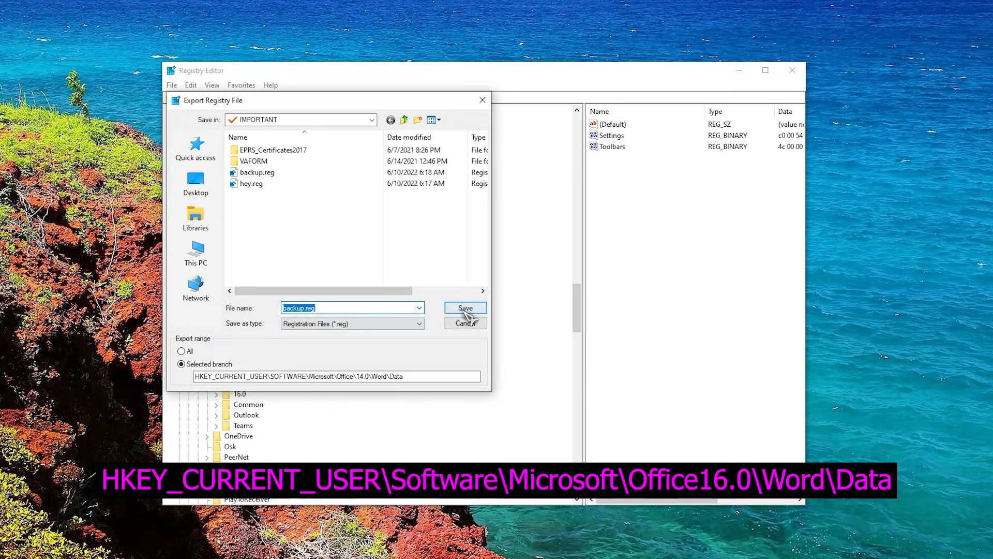
{"action": "left_click", "coordinate": [465, 308]}
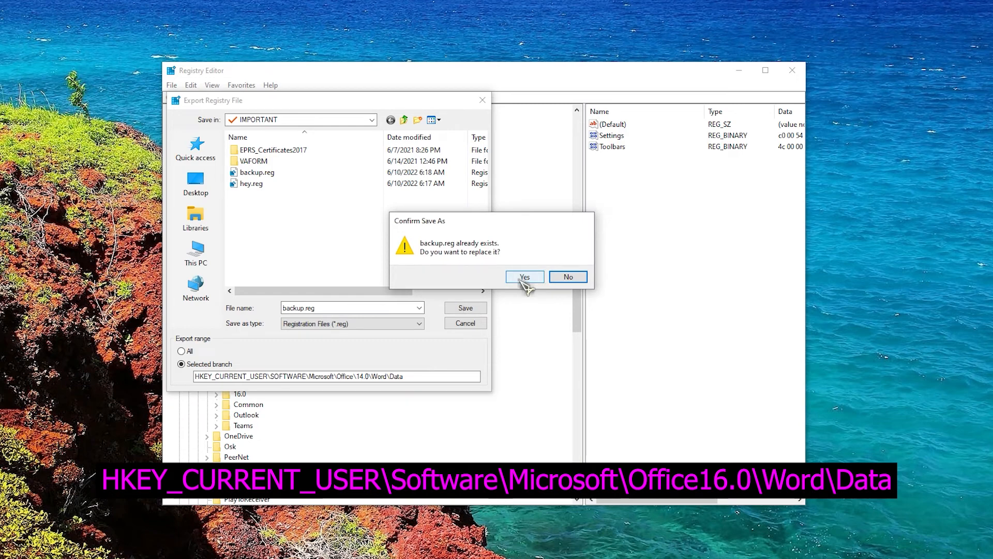
{"action": "left_click", "coordinate": [525, 277]}
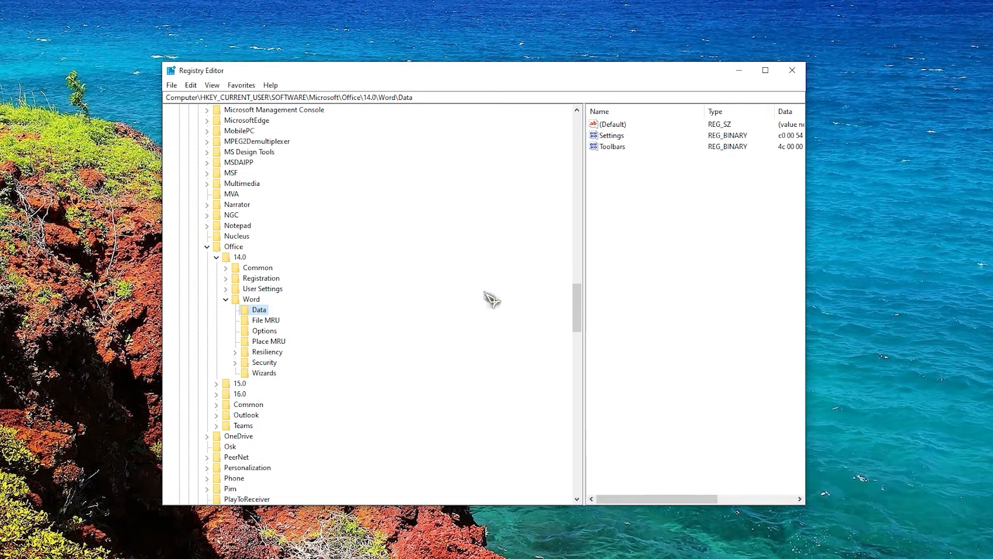
Delete the Word Data key from the registry
{"action": "right_click", "coordinate": [259, 310]}
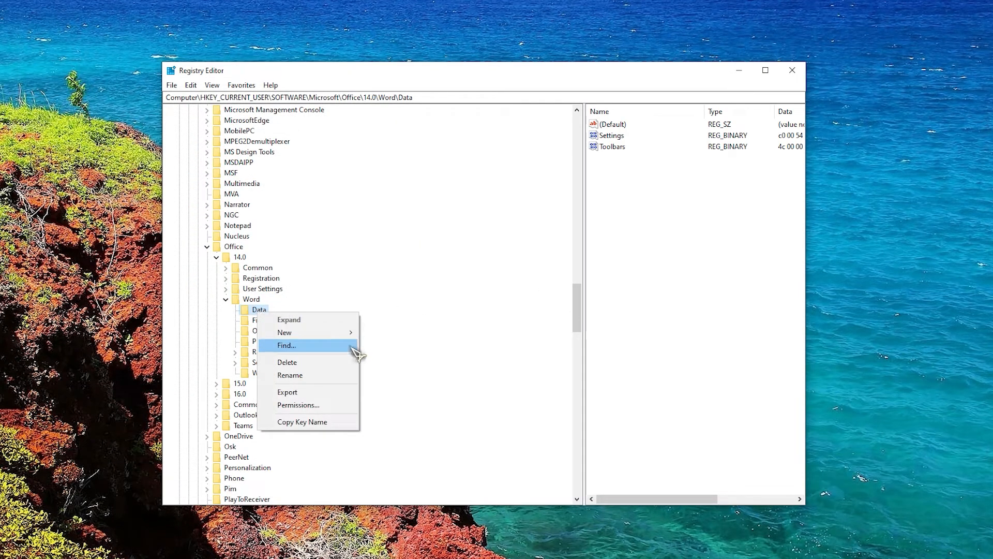
{"action": "left_click", "coordinate": [287, 362]}
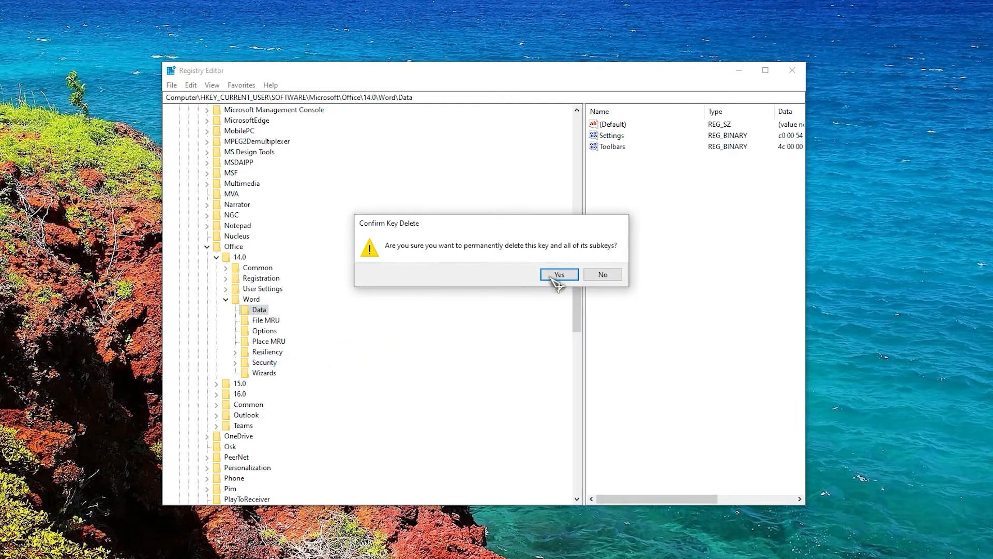